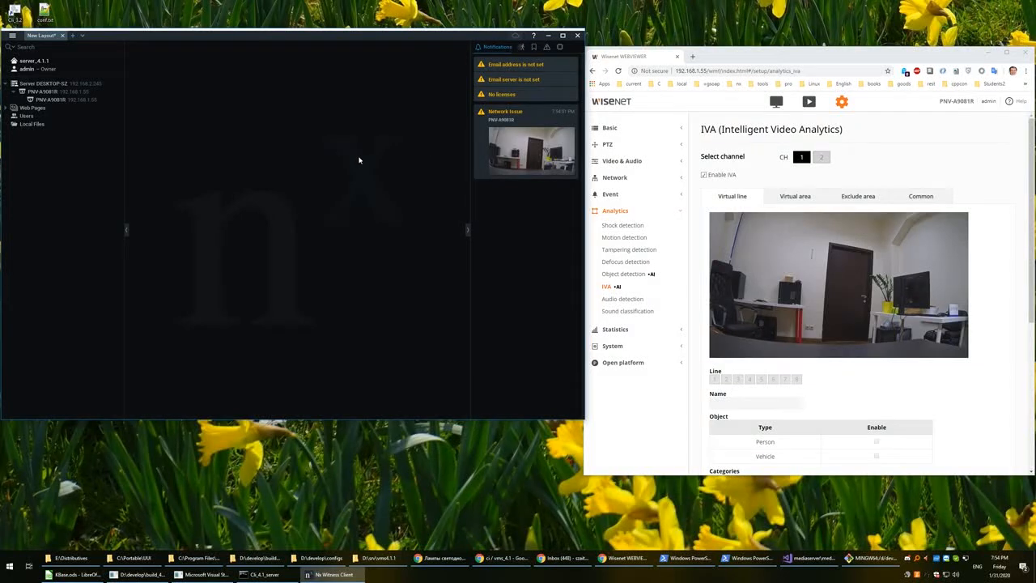
pyautogui.moveTo(333, 160)
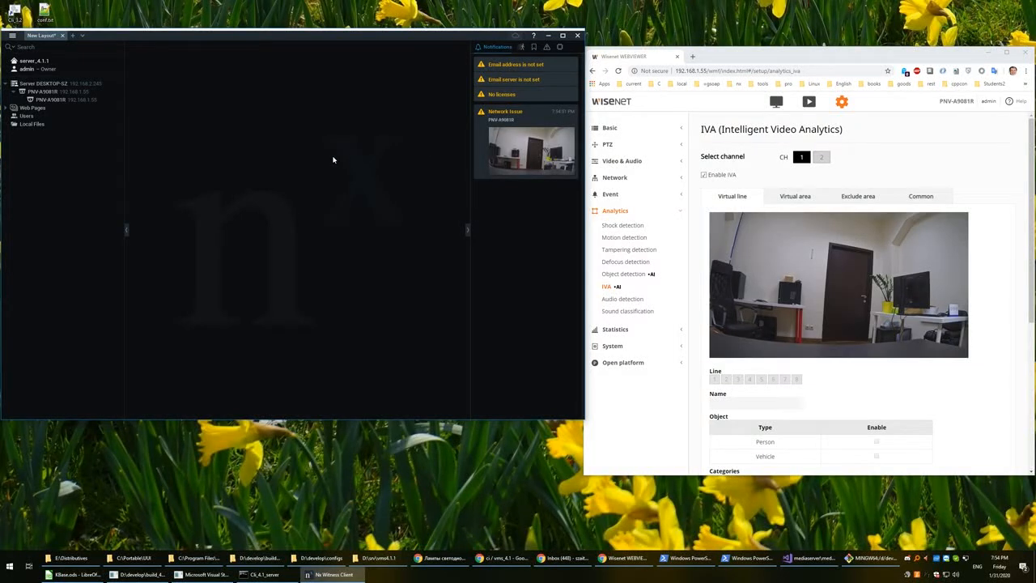
pyautogui.moveTo(236, 142)
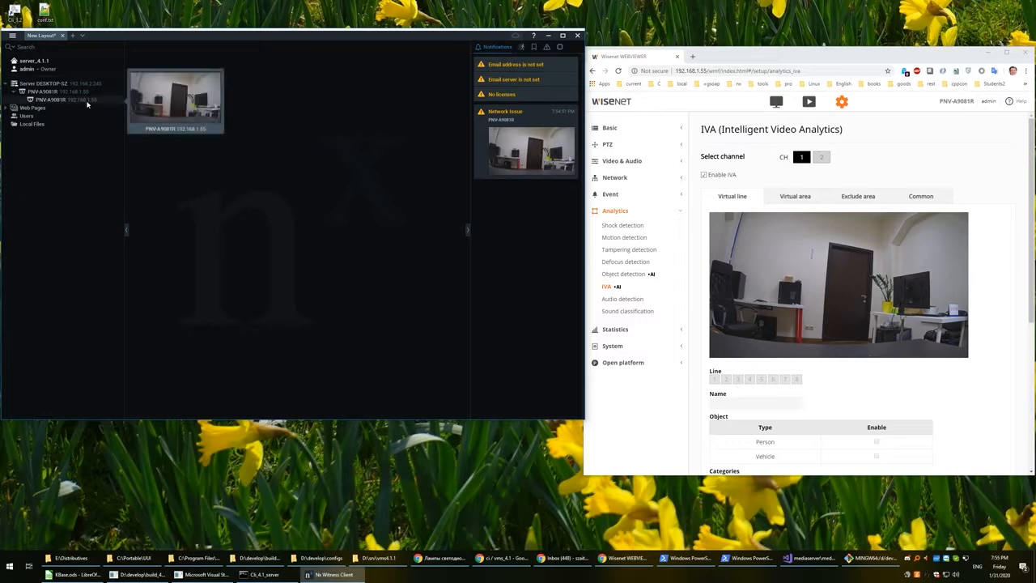
# - Open the PNV-A9081R camera's live video in the layout from the Resources tree
pyautogui.doubleClick(48, 100)
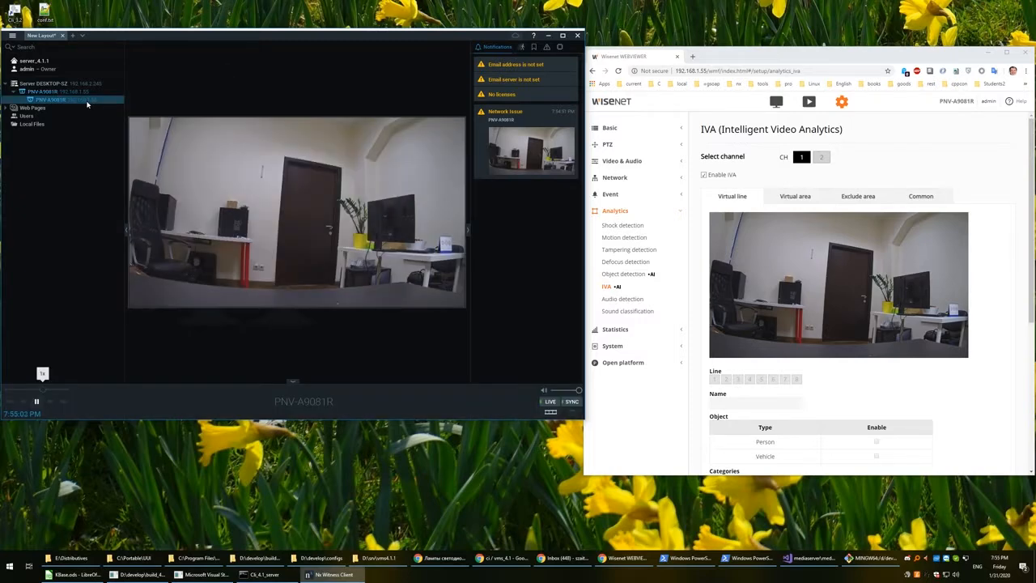
pyautogui.moveTo(332, 196)
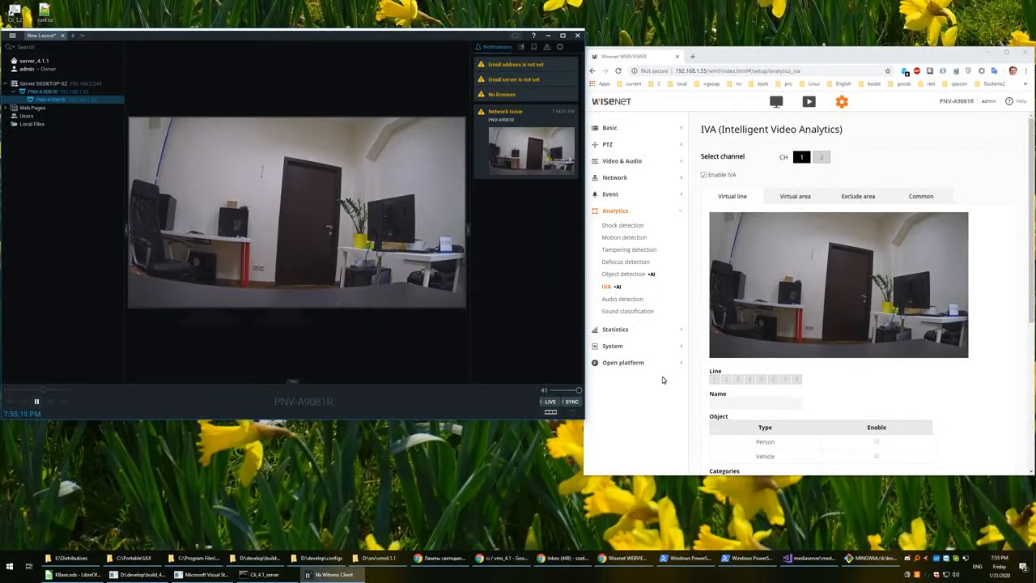
# - Open the camera's settings on the Plugins tab for Hanwha analytics
pyautogui.rightClick(295, 211)
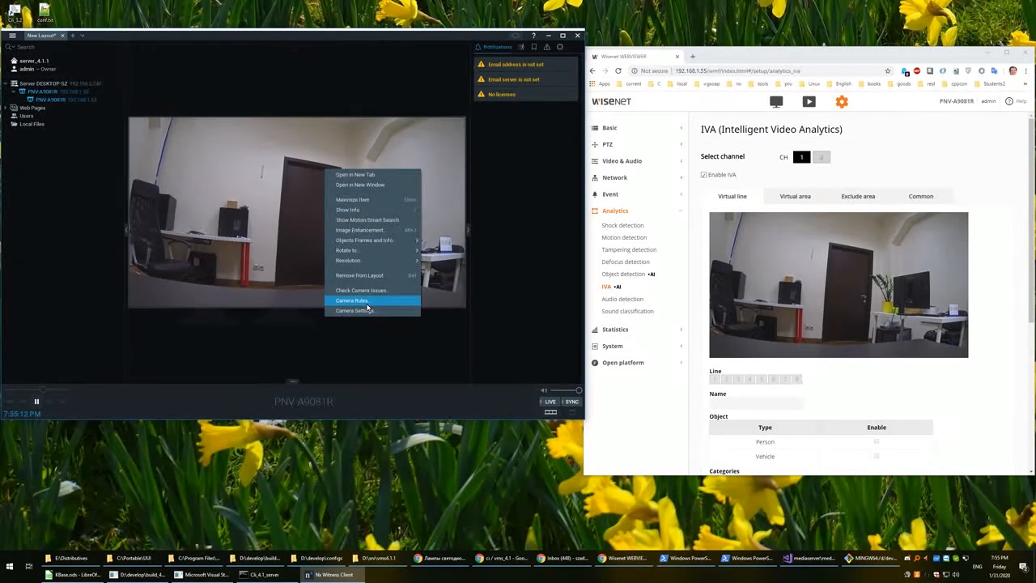
pyautogui.click(354, 311)
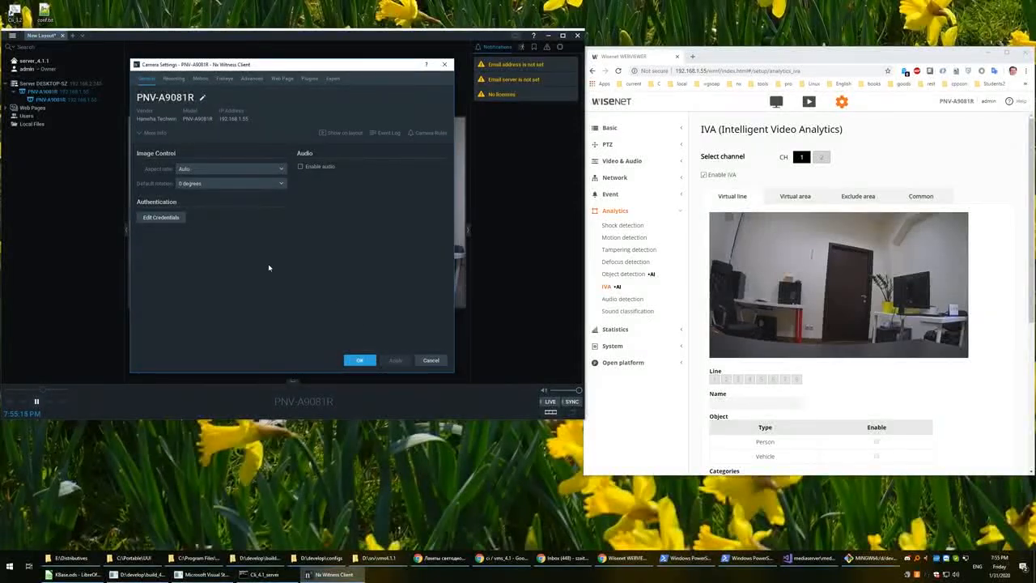
pyautogui.click(309, 77)
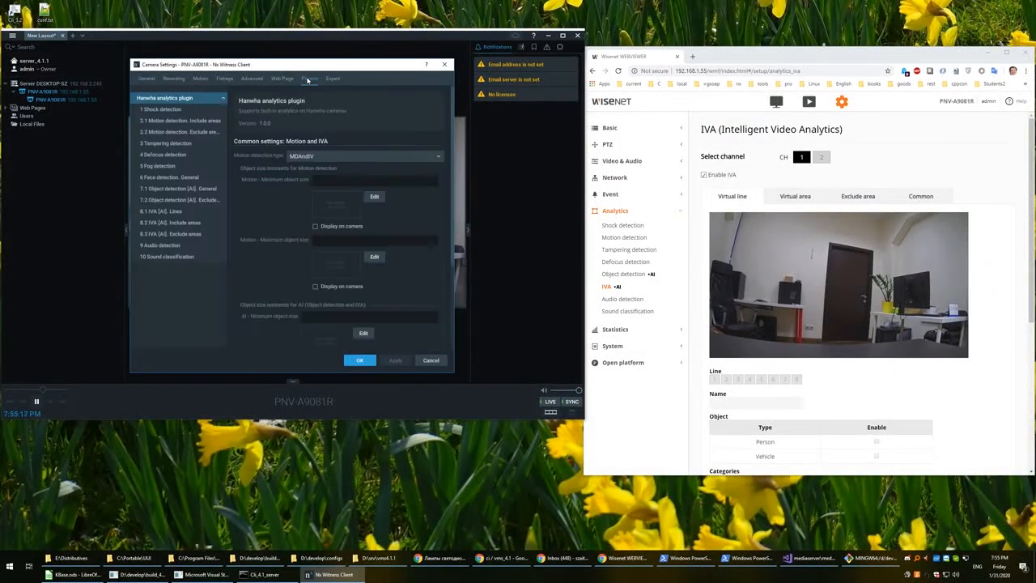
pyautogui.click(170, 97)
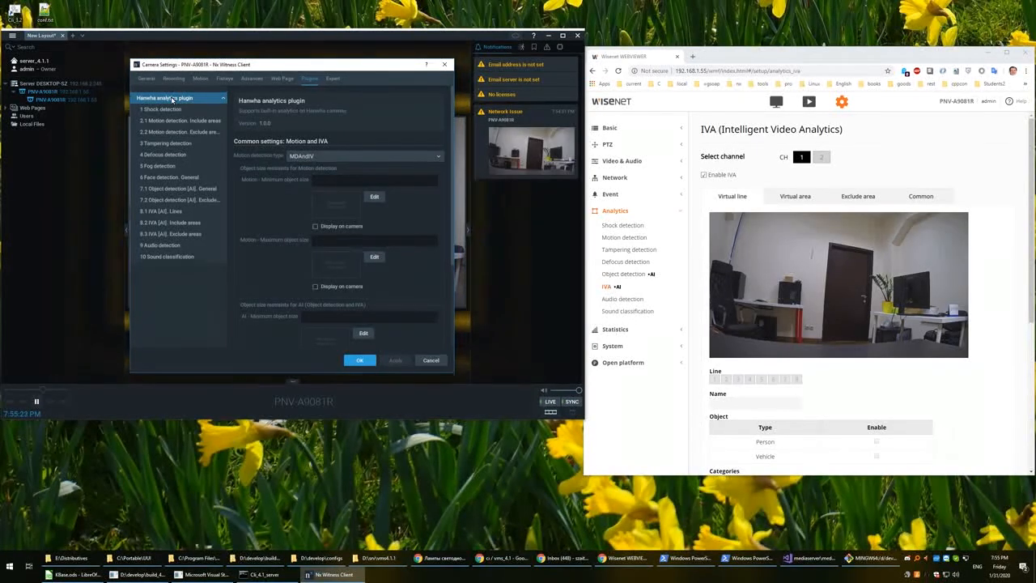
# - In 8.1 IVA Line, enable Person detection for Line1
pyautogui.click(162, 210)
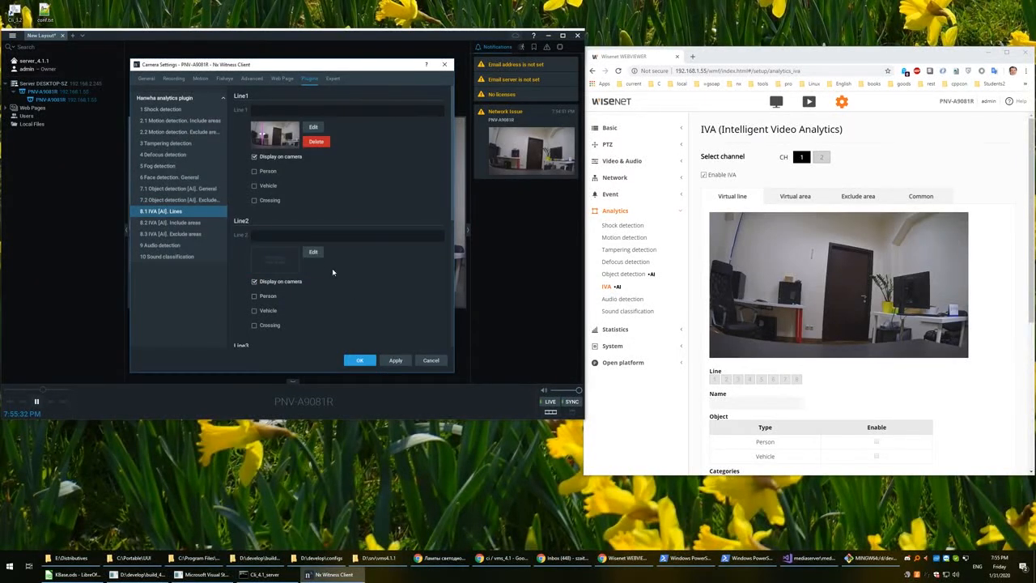
pyautogui.click(254, 172)
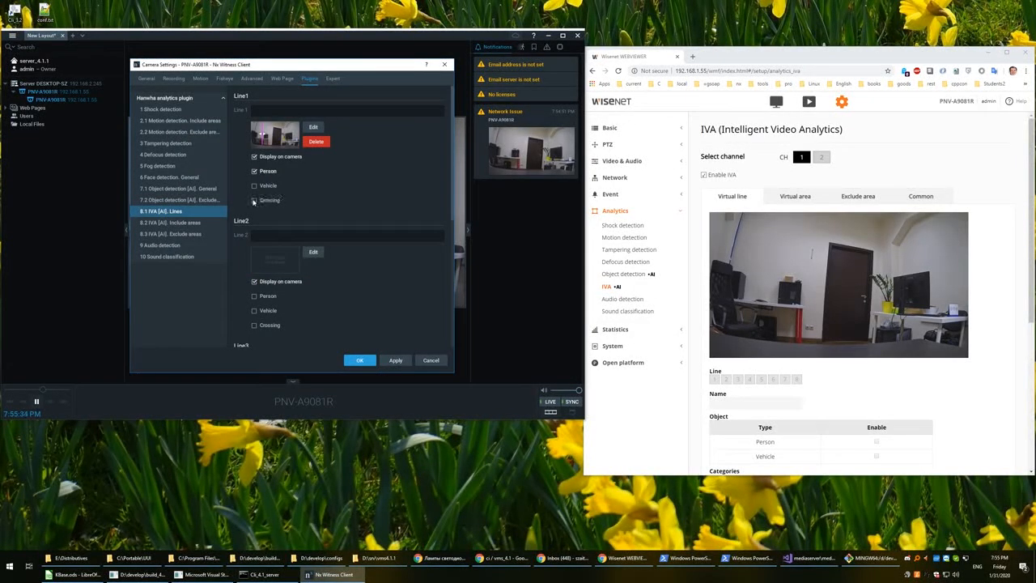
pyautogui.click(254, 201)
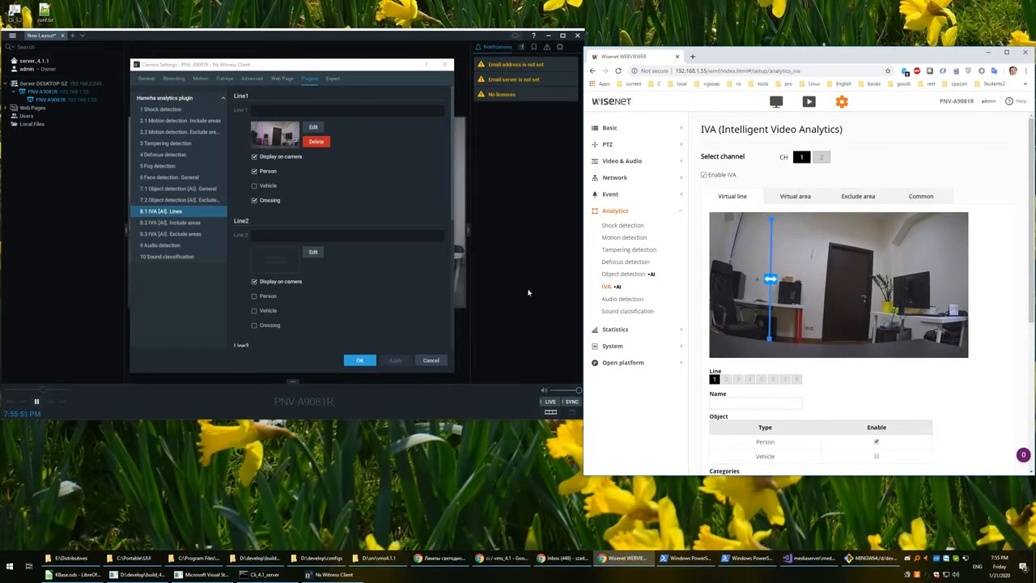
# - In 8.2 IVA Include area, draw include area 1's polygon over the room image
pyautogui.click(178, 222)
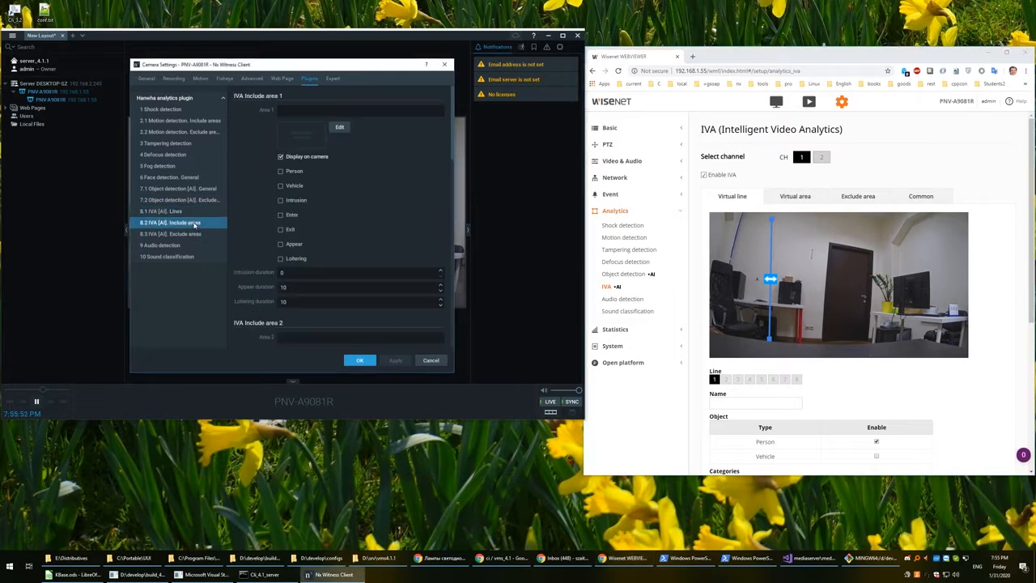
pyautogui.click(339, 126)
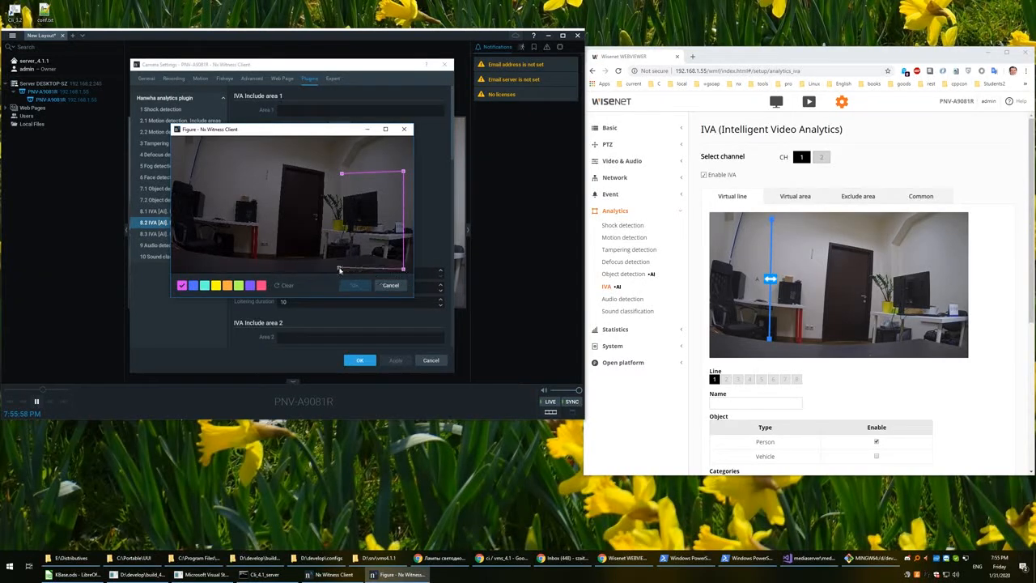
pyautogui.moveTo(341, 172); pyautogui.dragTo(403, 269)
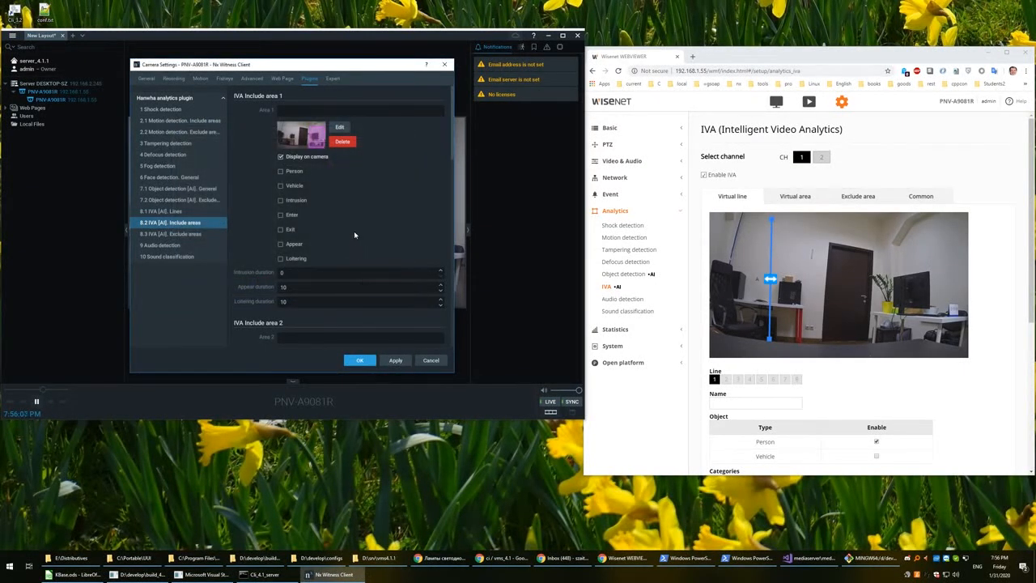
# - Enable Person and Enter detection for include area 1
pyautogui.click(282, 171)
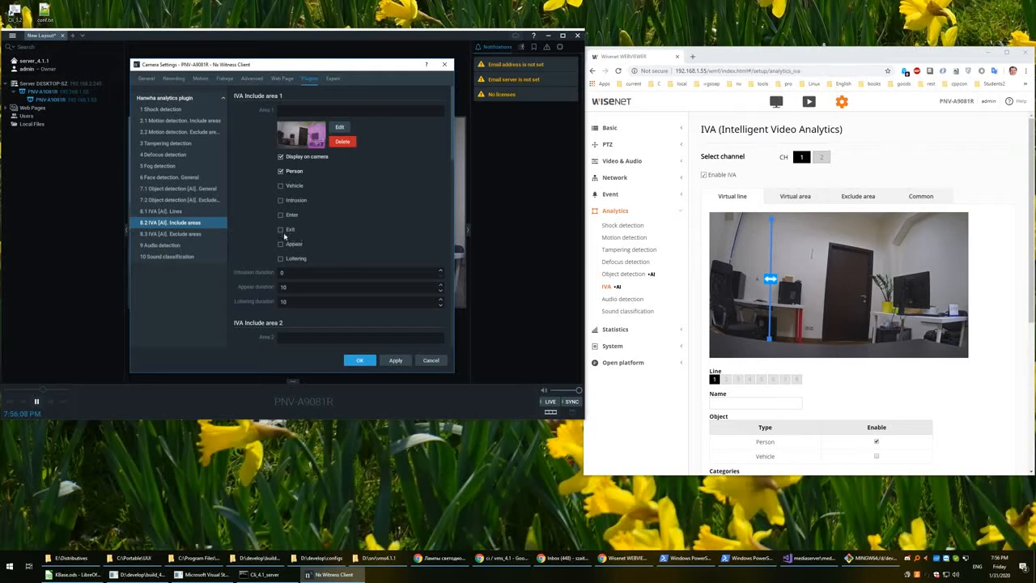
pyautogui.click(281, 213)
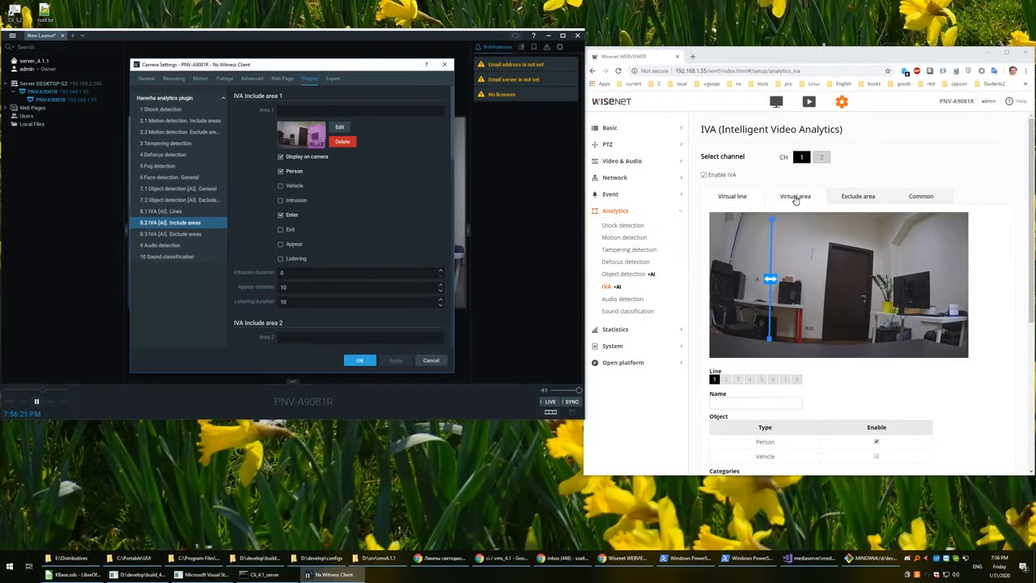
pyautogui.click(795, 195)
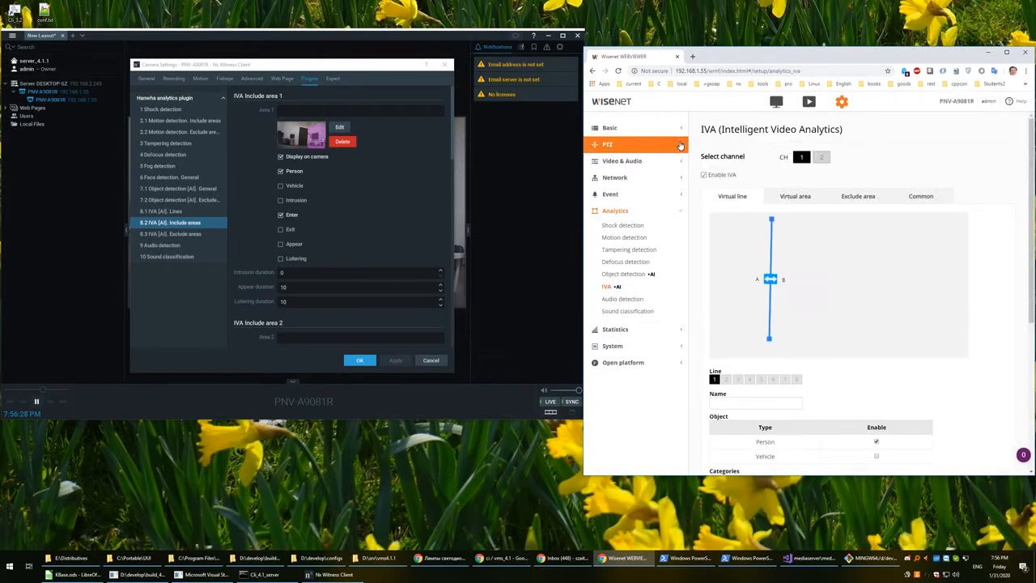
pyautogui.click(794, 196)
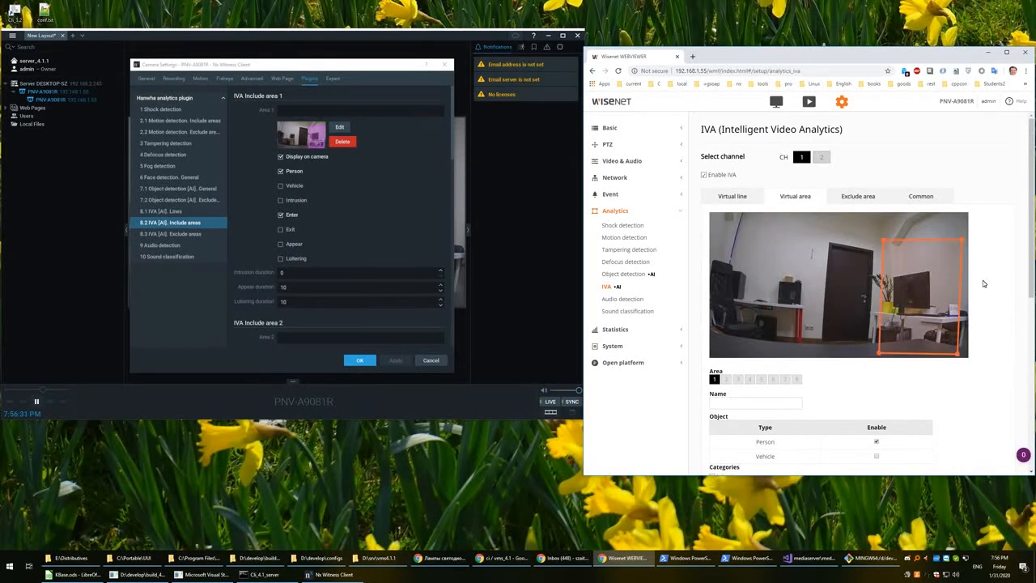
pyautogui.scroll(-3)
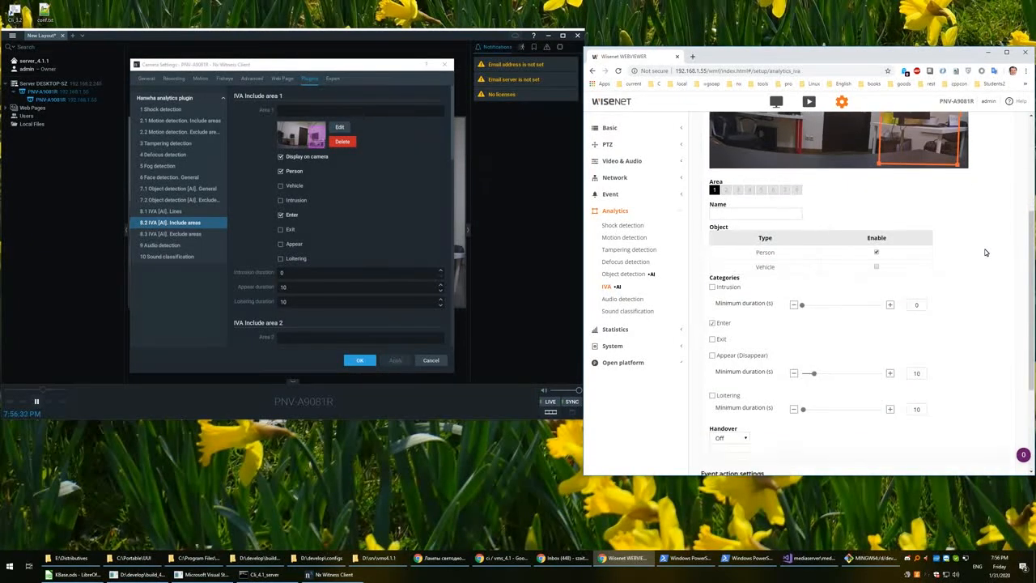
pyautogui.scroll(-3)
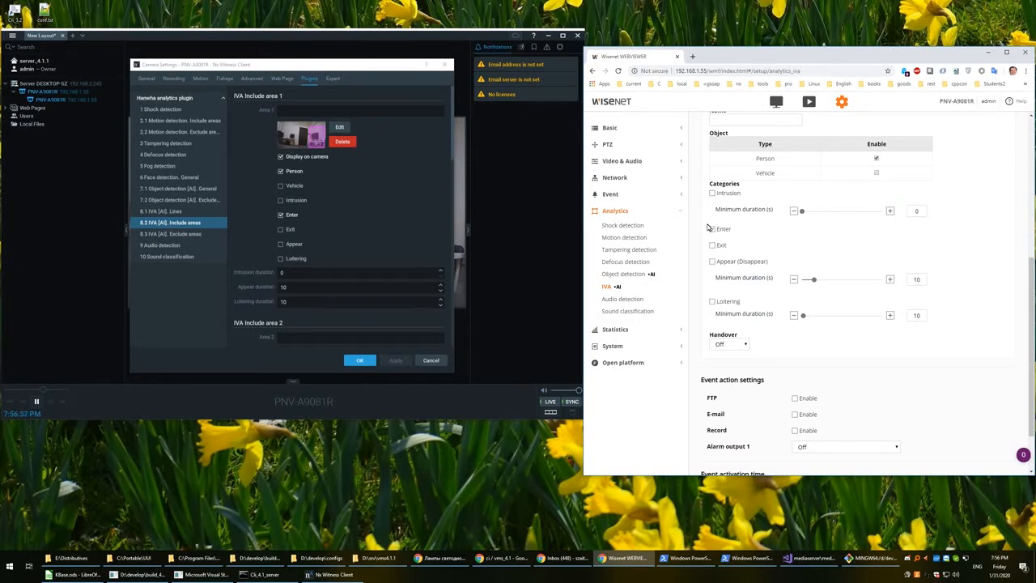
pyautogui.click(712, 228)
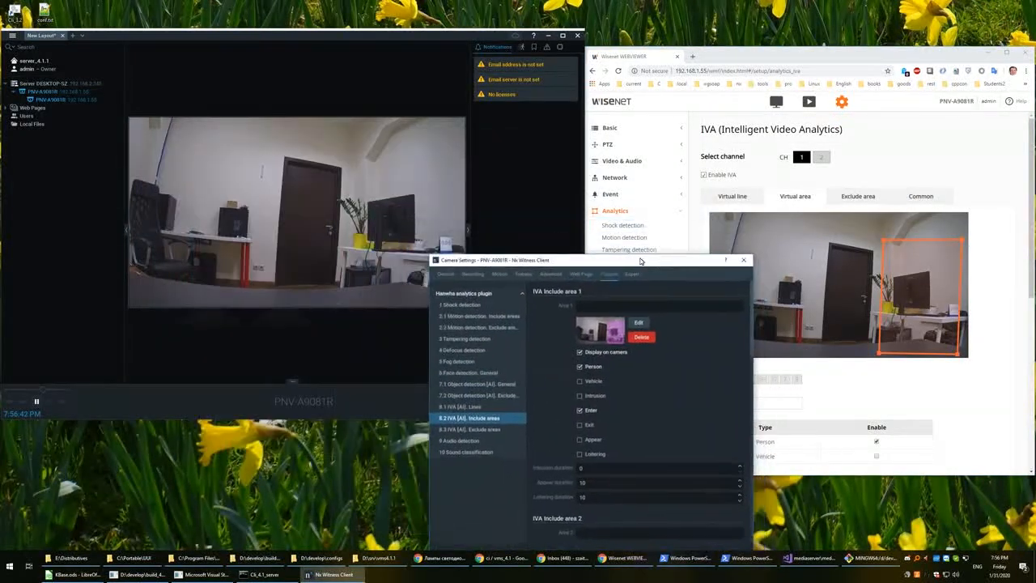
# - Open the camera's event rules and create a new rule
pyautogui.rightClick(294, 210)
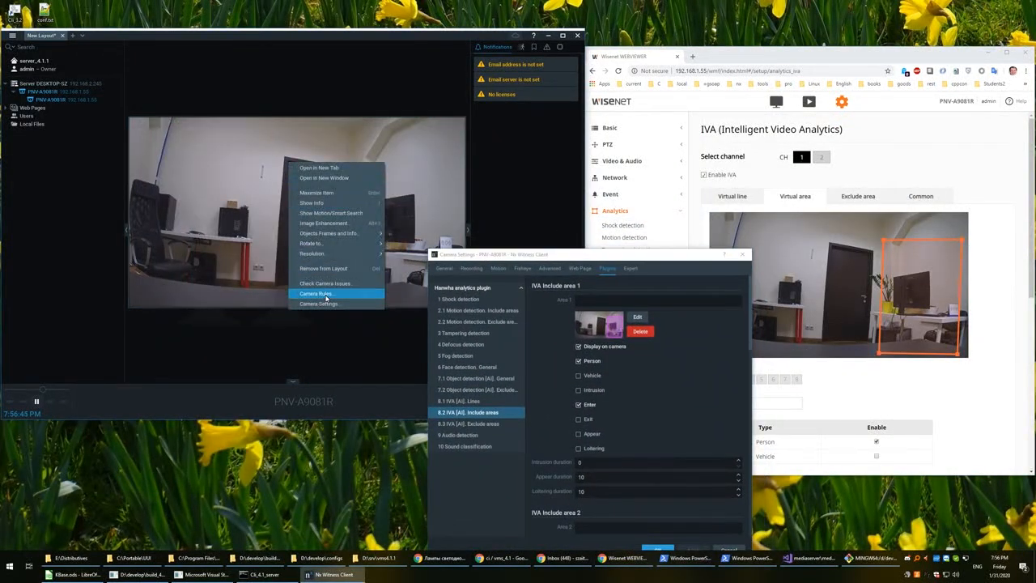
pyautogui.click(316, 293)
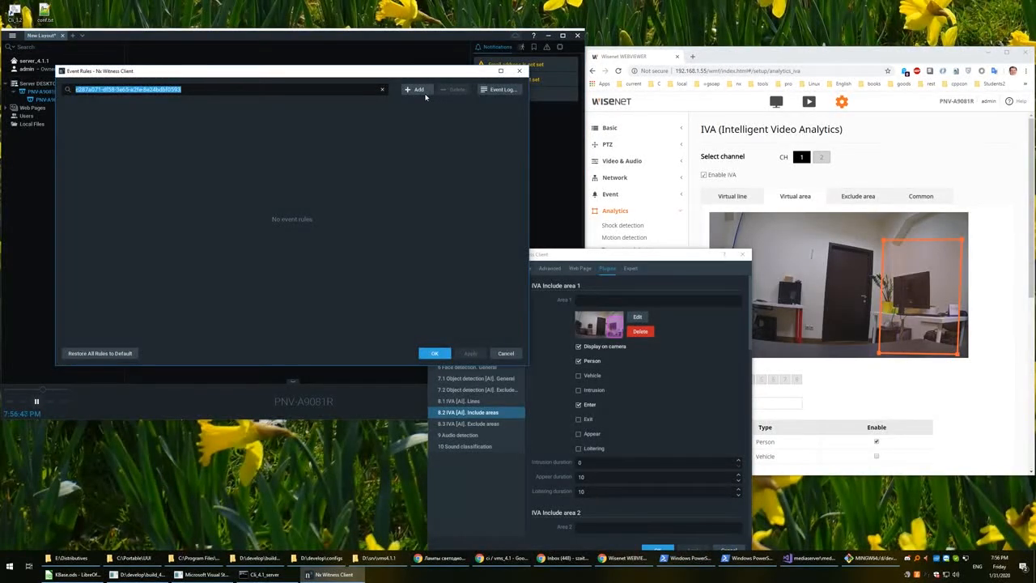
pyautogui.click(418, 89)
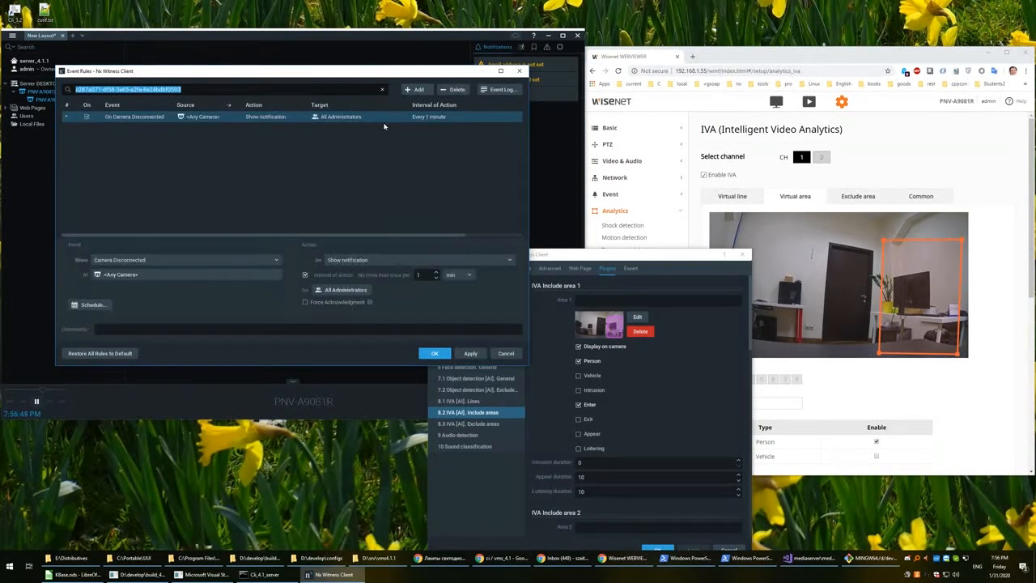
# - Make the rule trigger on an Analytics Event from PNV-A9081R, then start another rule
pyautogui.click(133, 116)
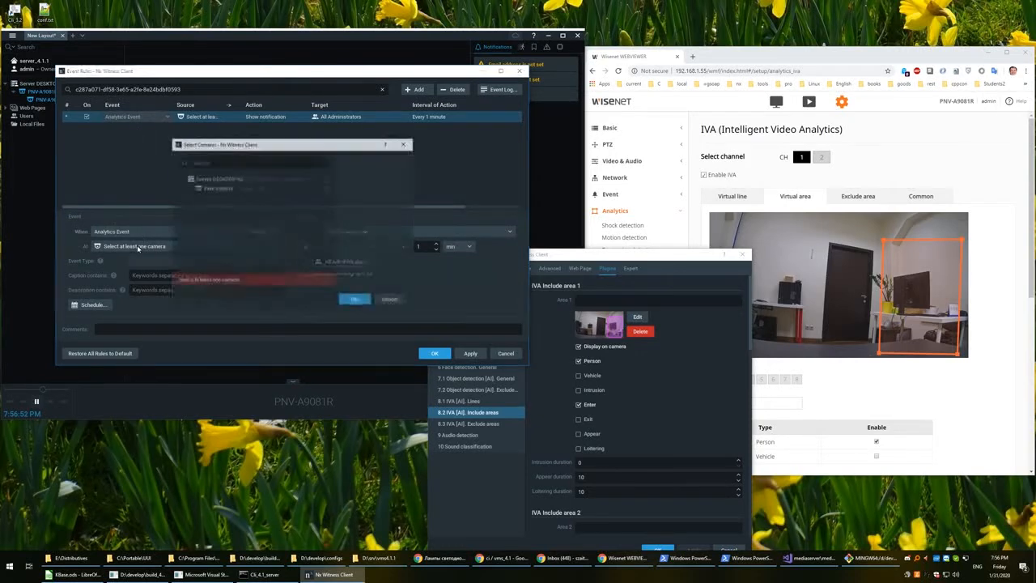
pyautogui.click(181, 178)
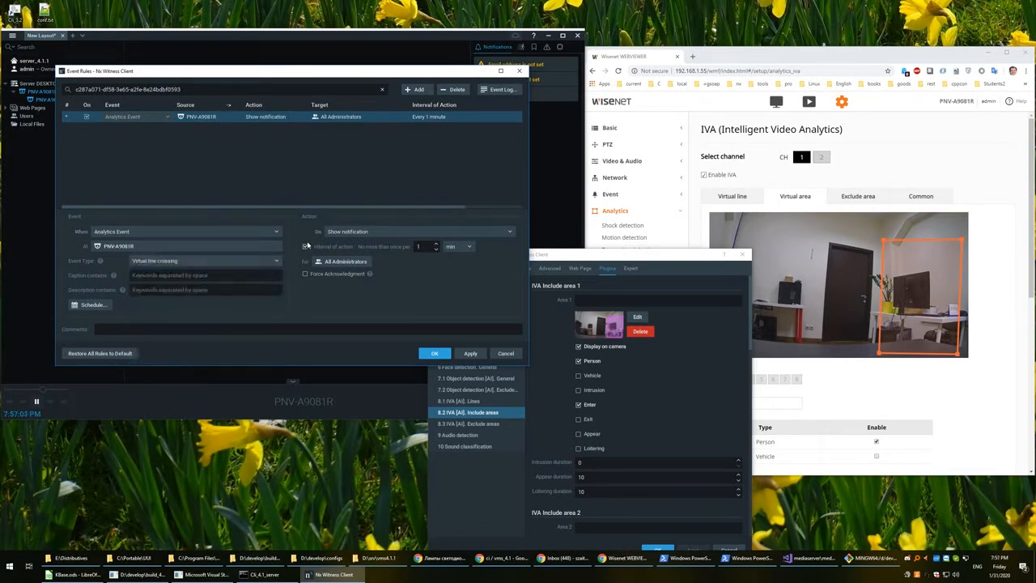
pyautogui.click(306, 246)
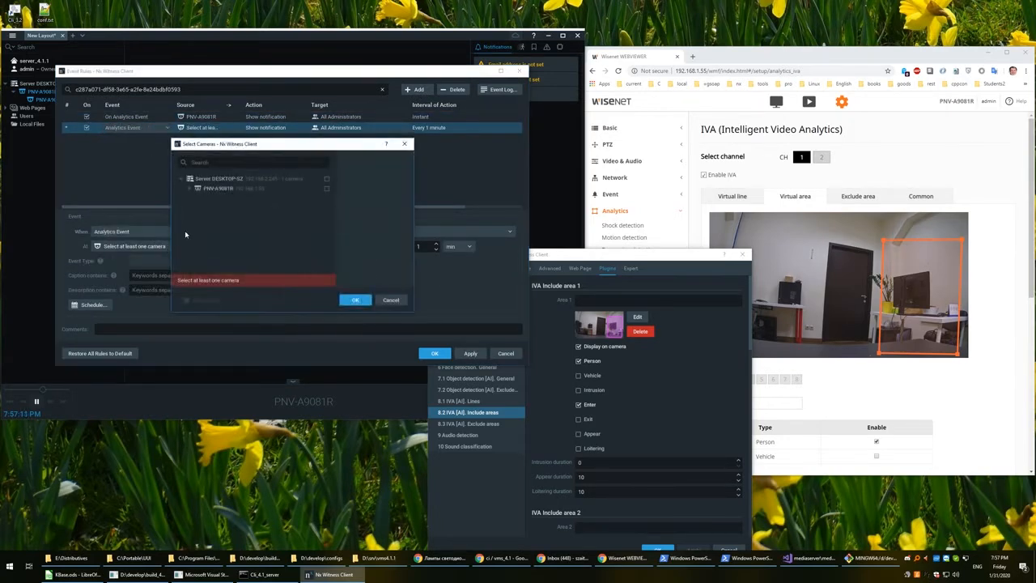
# - Set the second rule to PNV-A9081R 'Entering the area' and apply the event rules
pyautogui.click(186, 260)
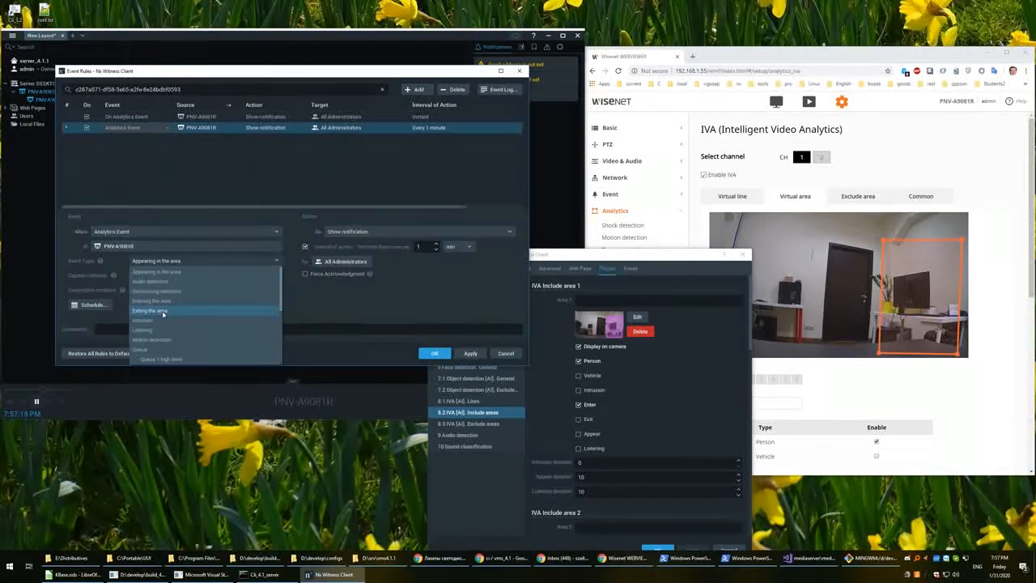
pyautogui.click(152, 300)
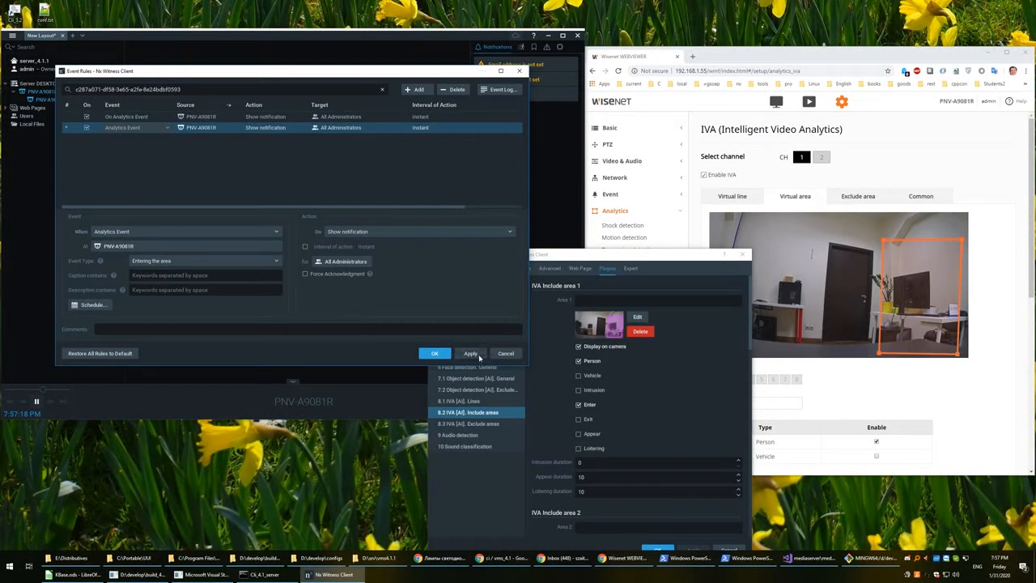
pyautogui.click(469, 352)
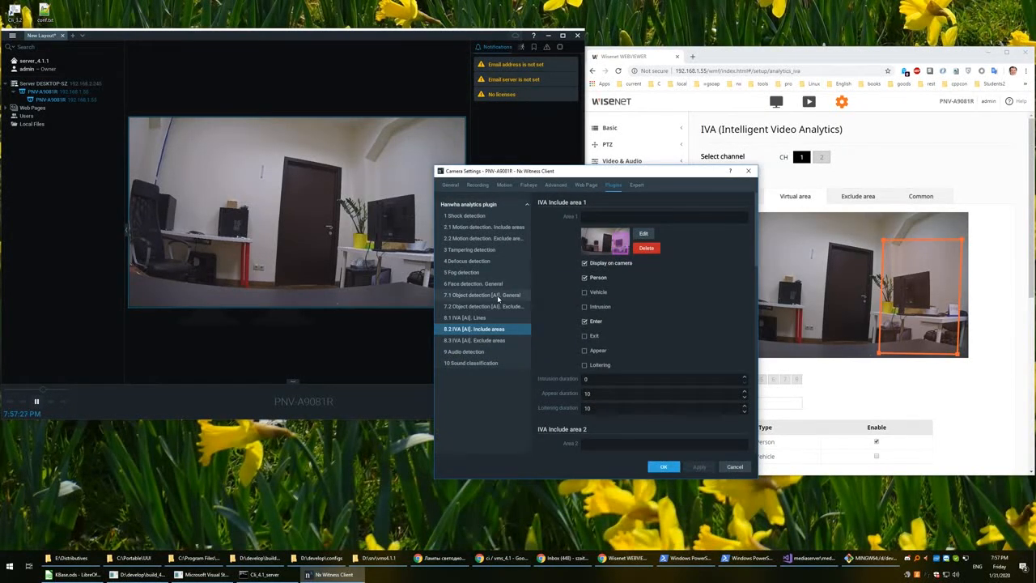
# - Select 7.1 Object detection [AI] General in the camera's plugin settings
pyautogui.click(482, 295)
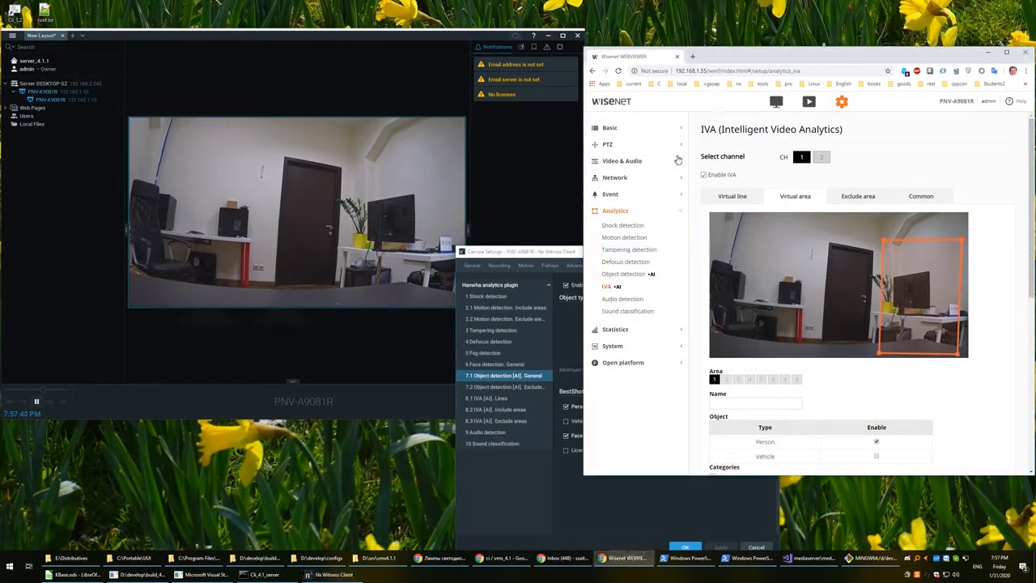
# - Show the Wisenet Object detection page with Person and Face enabled
pyautogui.click(623, 274)
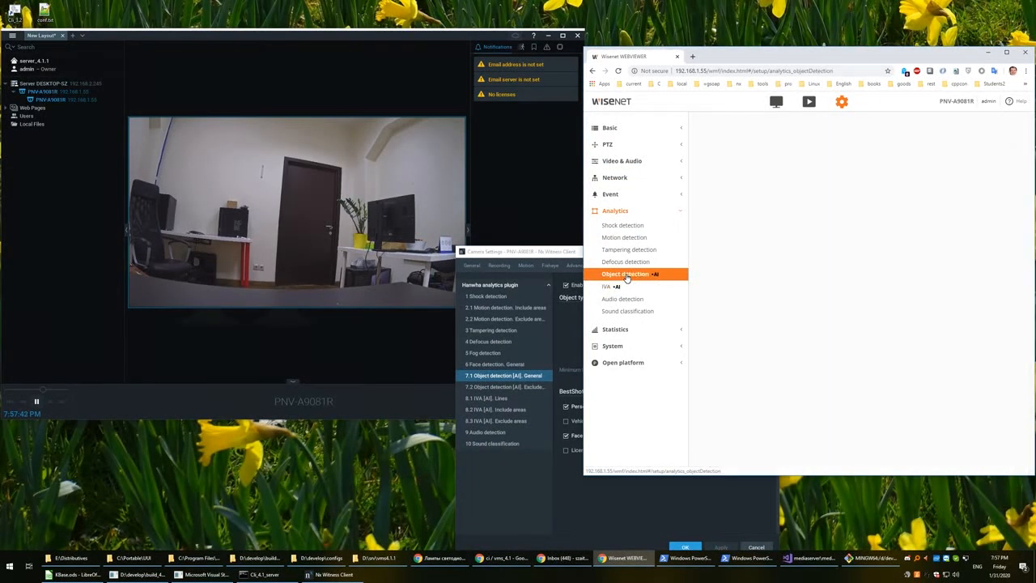
pyautogui.click(625, 273)
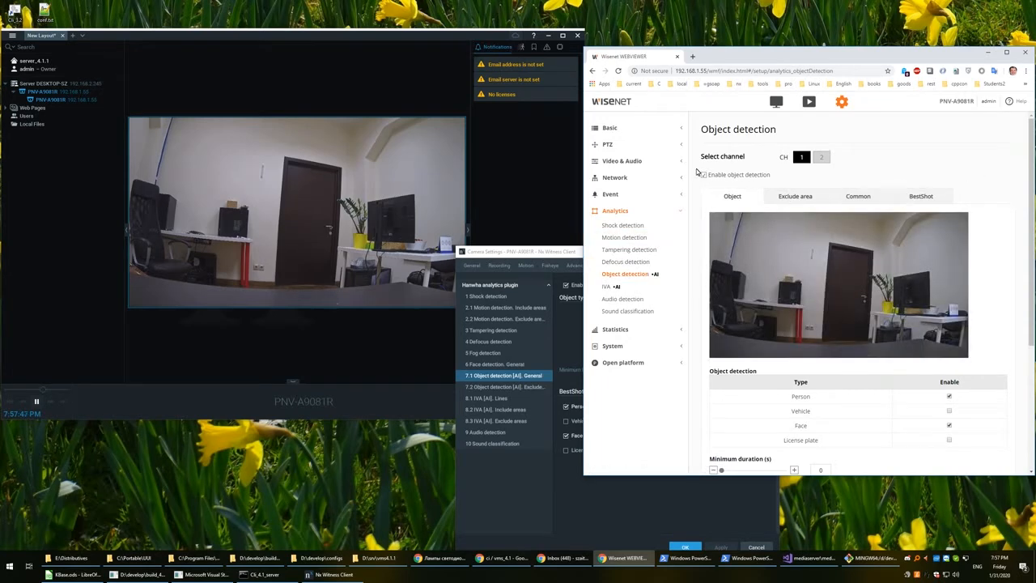
pyautogui.scroll(-3)
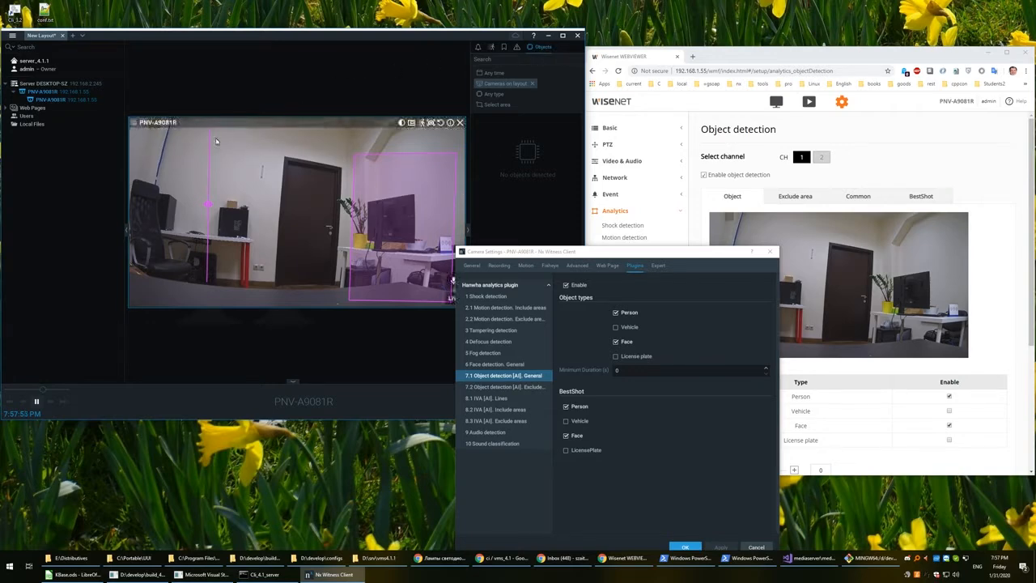
pyautogui.moveTo(246, 223)
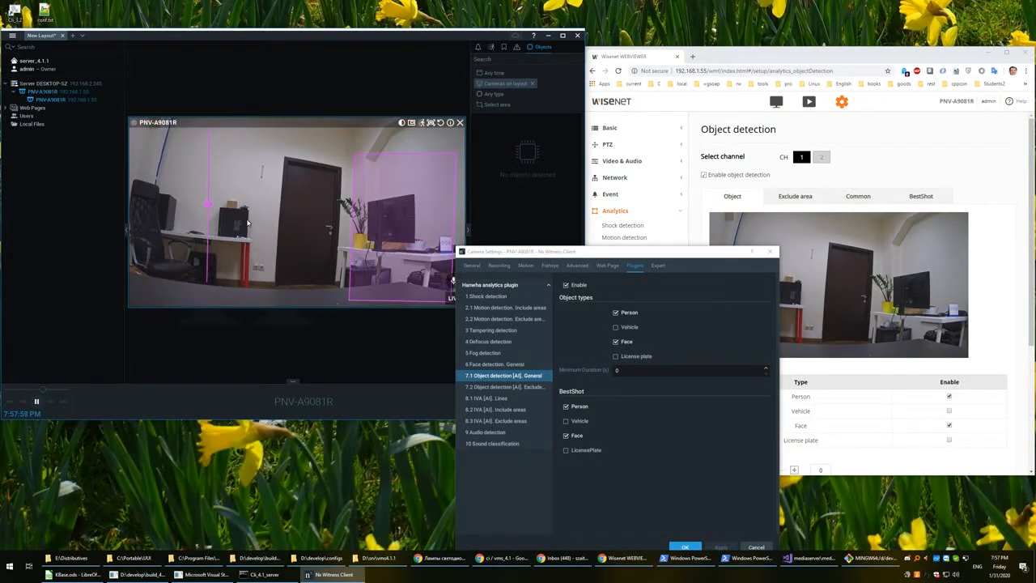